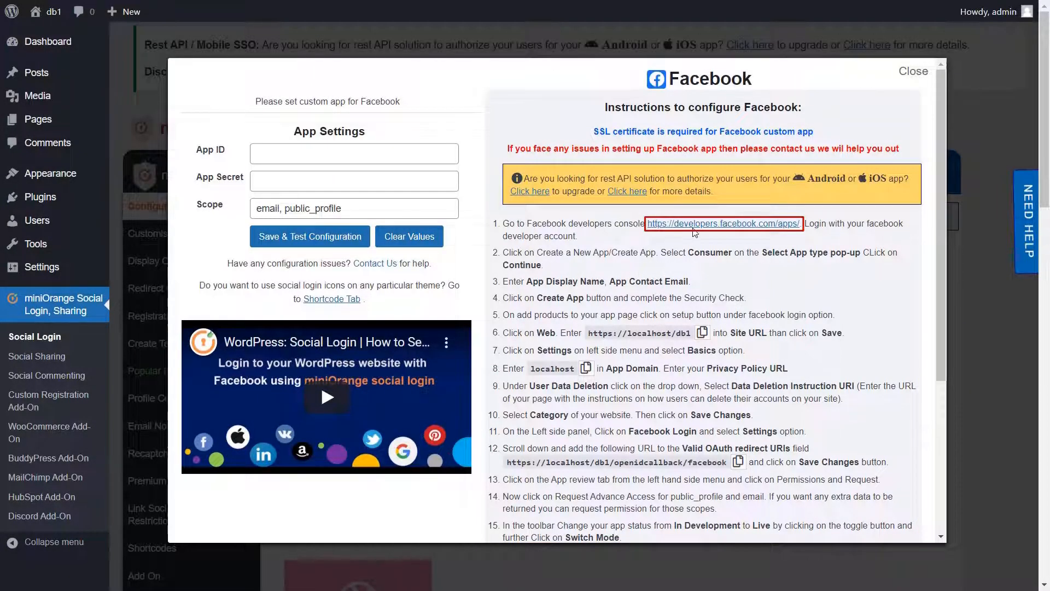
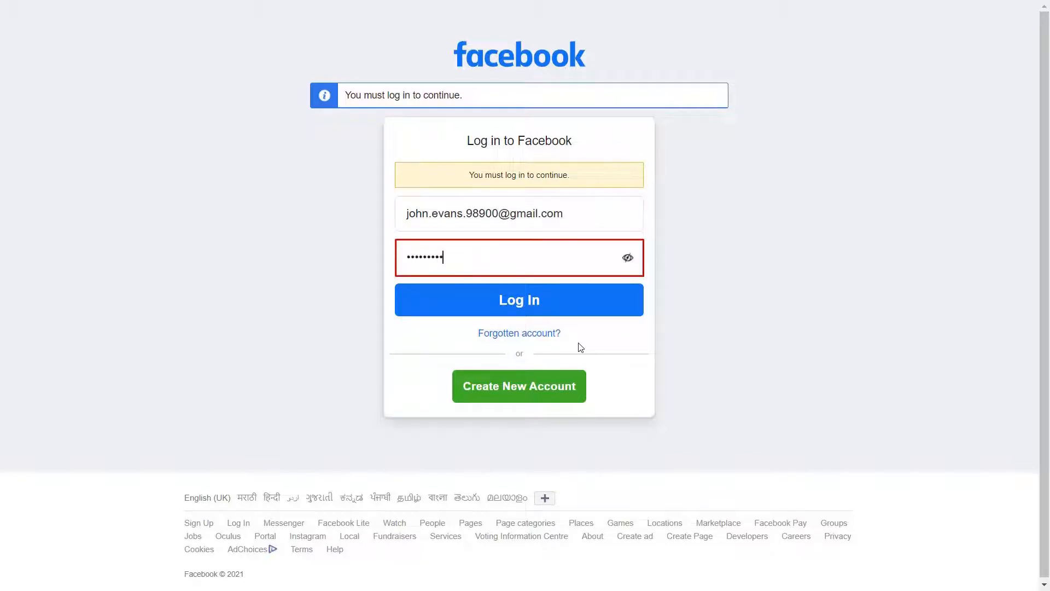
Sign in to the Facebook developer account from the plugin's developers.facebook.com/apps link
click(519, 300)
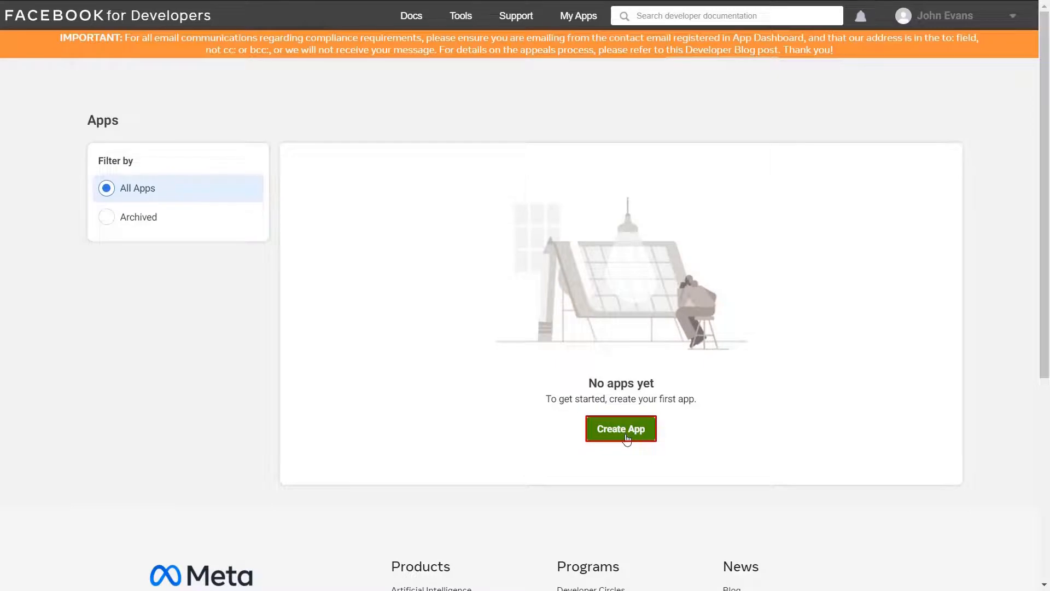
Create a Consumer app with display name 'testing', reaching its Add Products dashboard
click(620, 428)
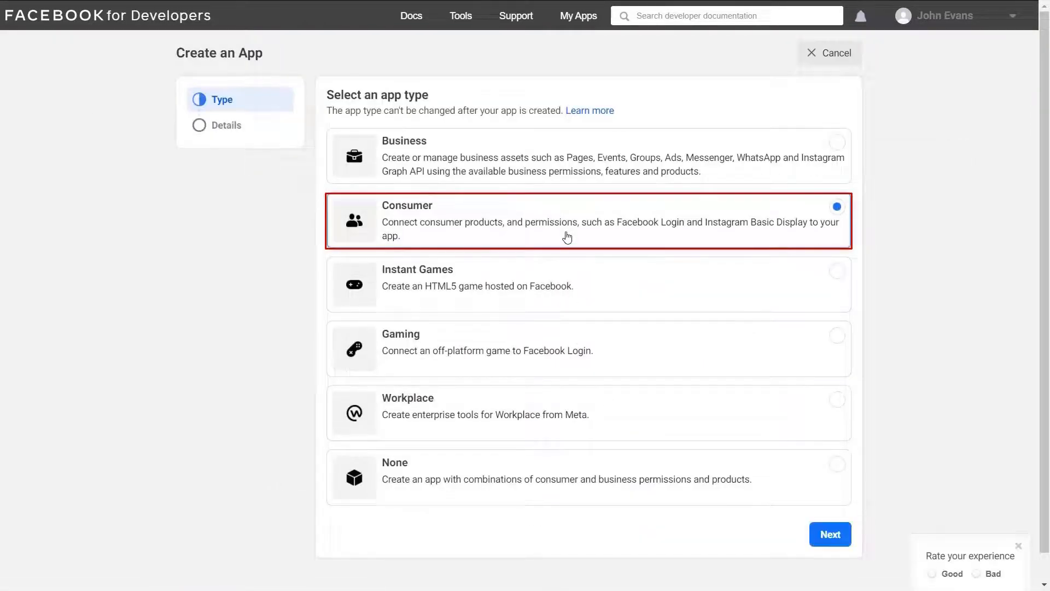
click(830, 534)
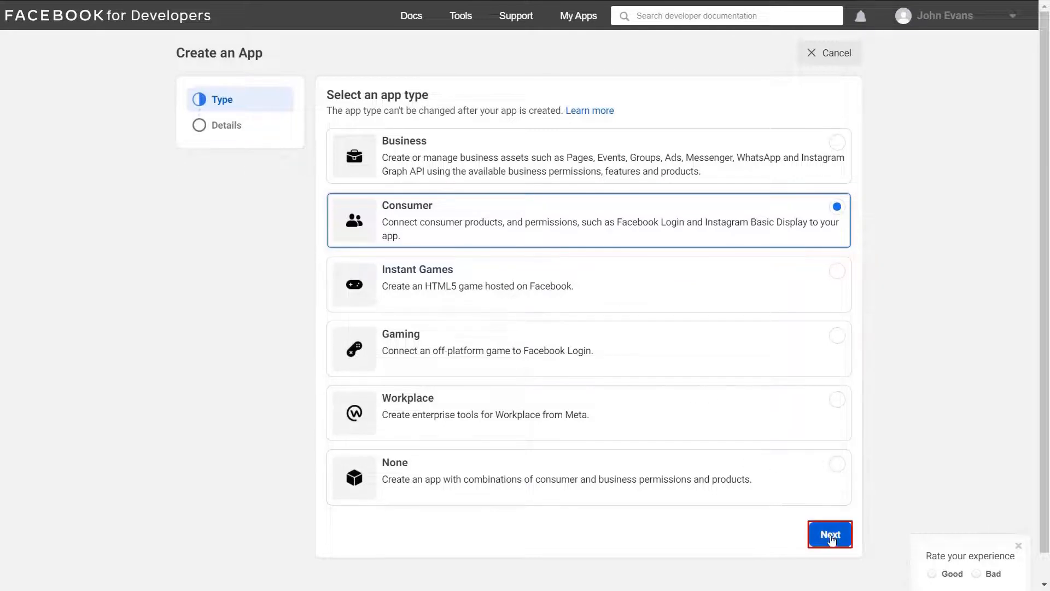
click(829, 533)
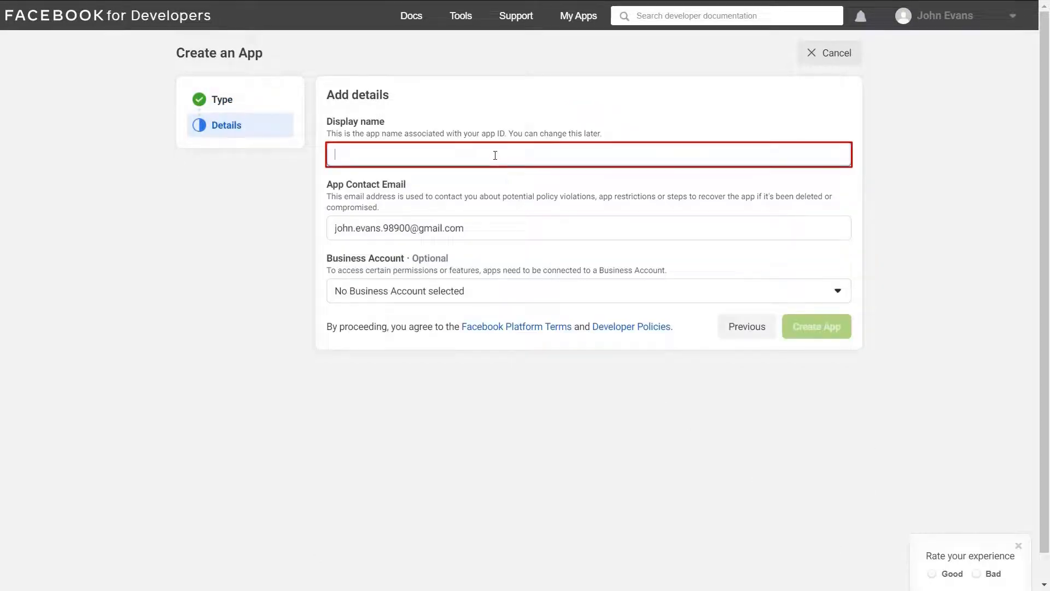
text(testing)
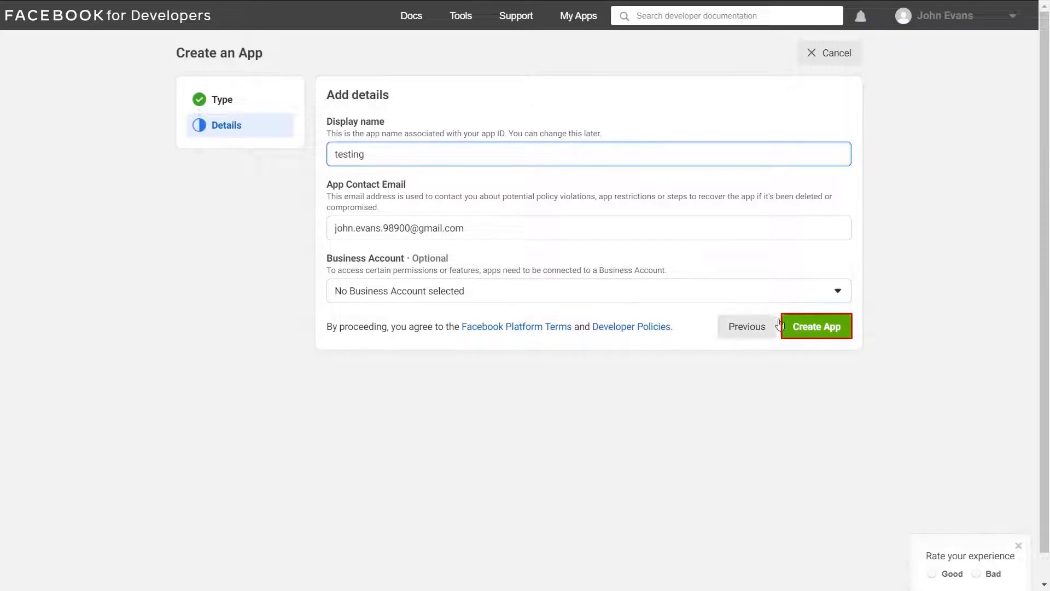
click(815, 326)
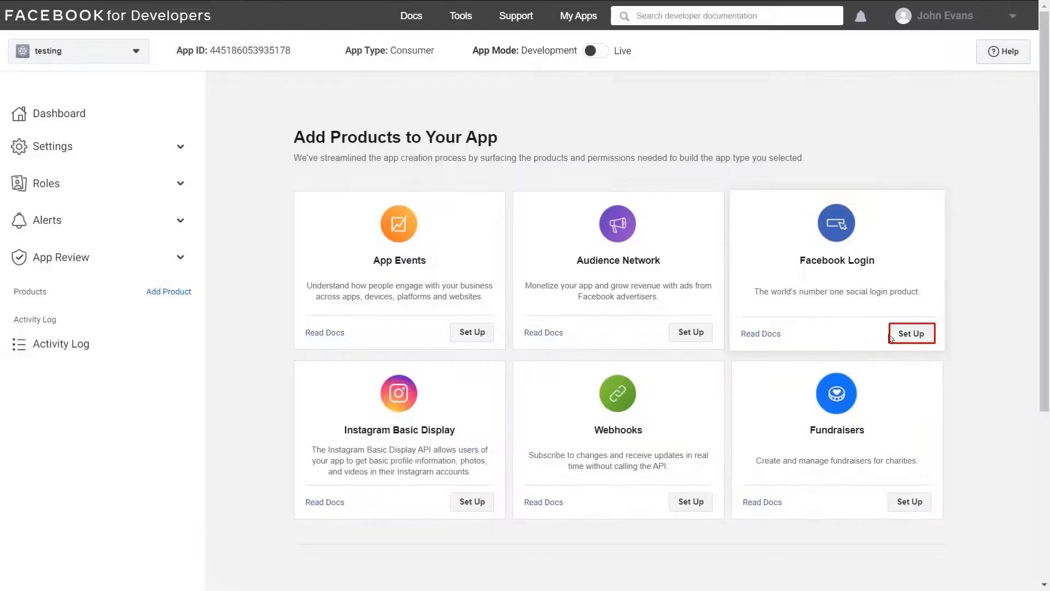
click(912, 333)
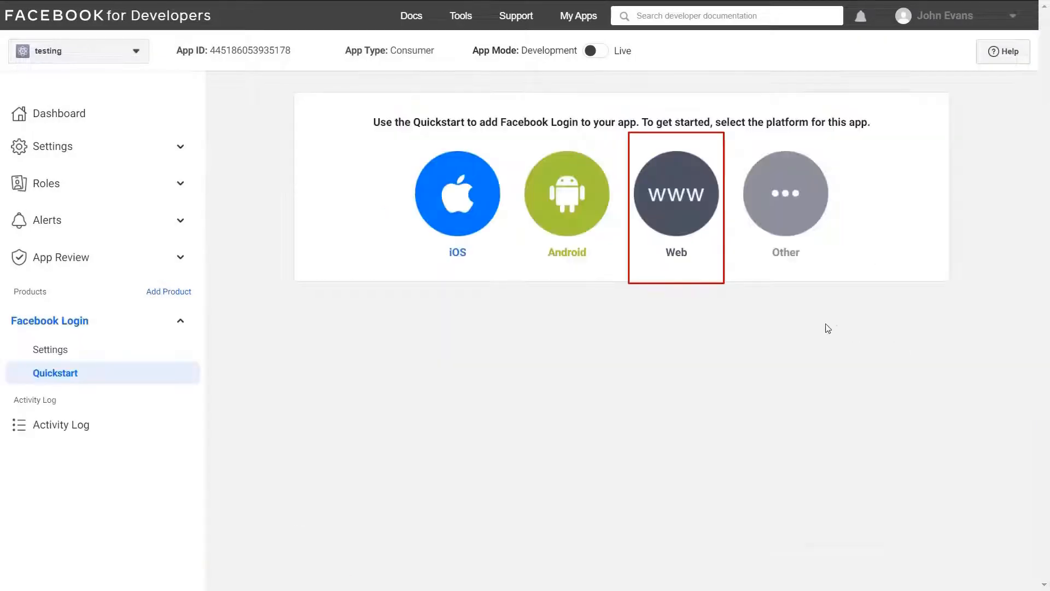
click(675, 195)
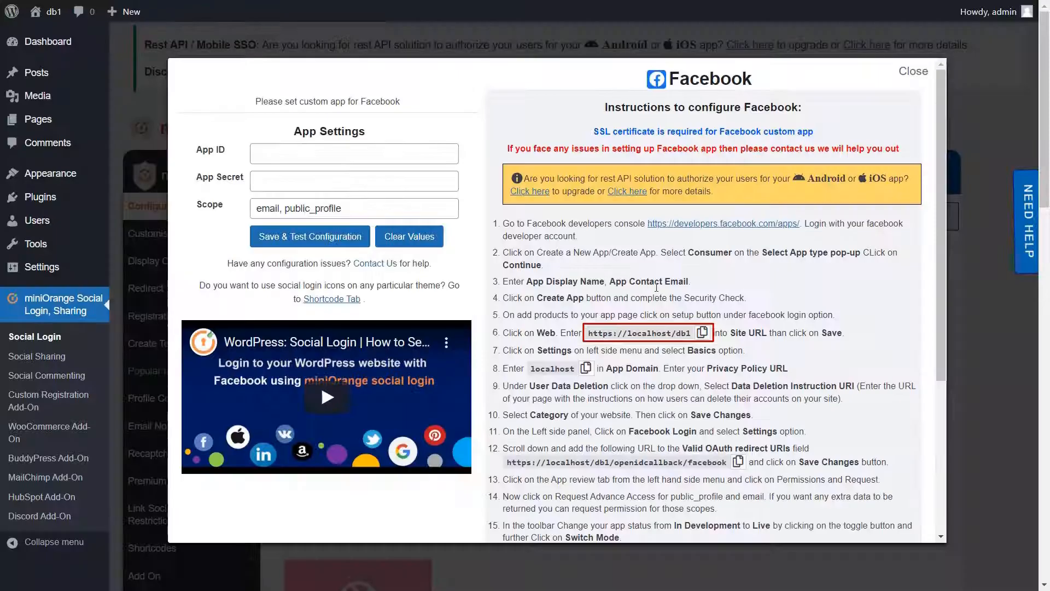
click(700, 332)
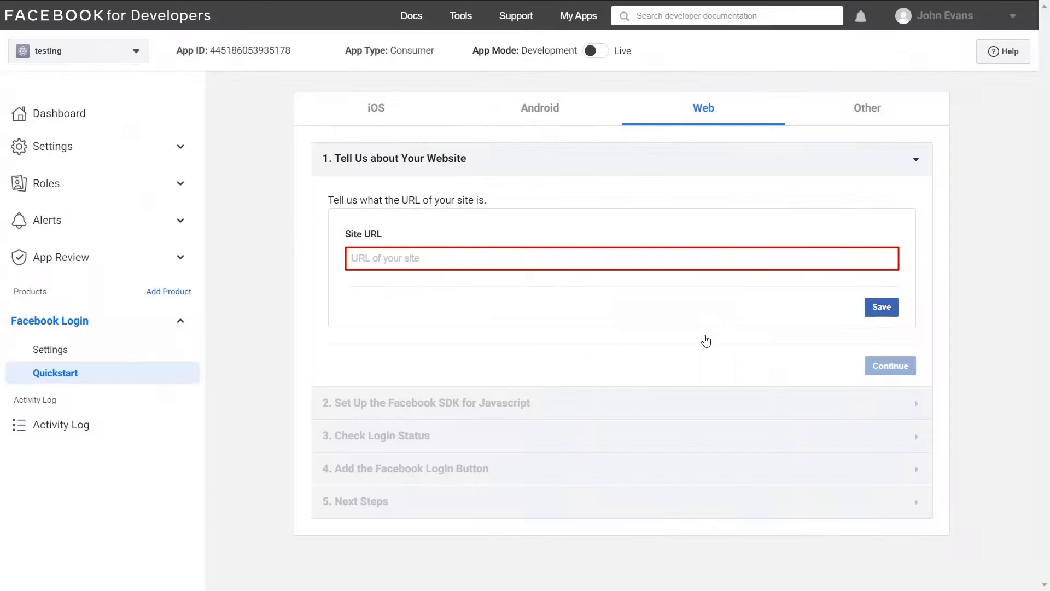
text(https://localhost/db1)
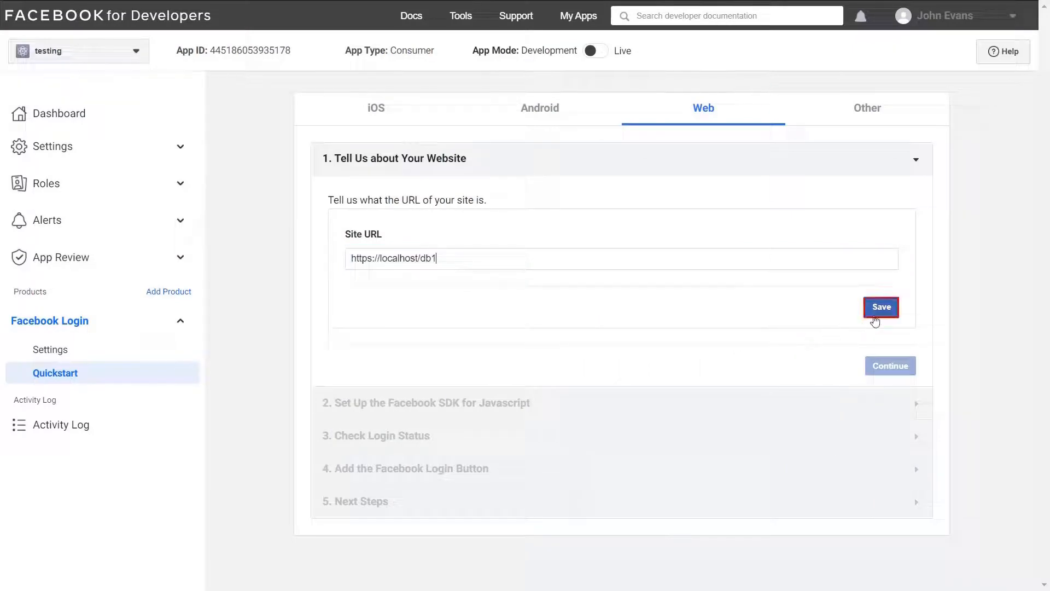
click(880, 306)
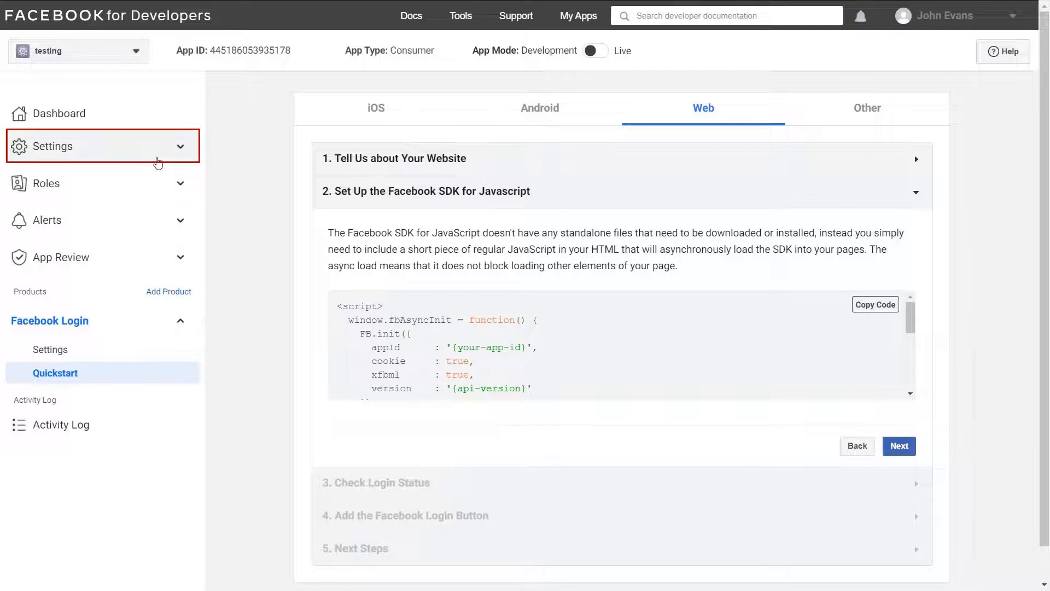
Save Basic settings: domain localhost, miniorange.com privacy/terms/data-deletion URLs, category Education
click(52, 146)
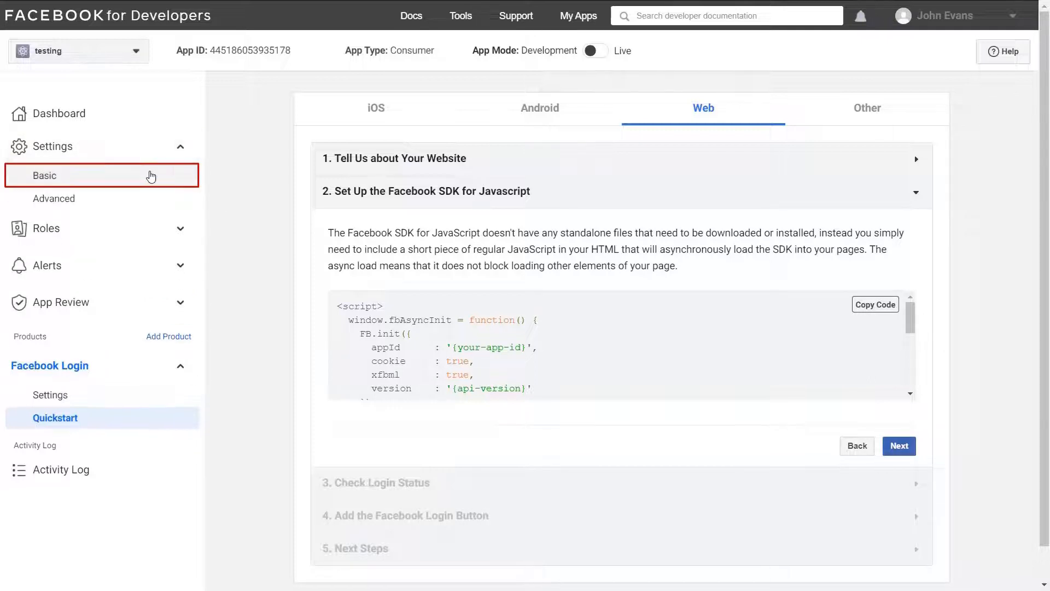
click(44, 175)
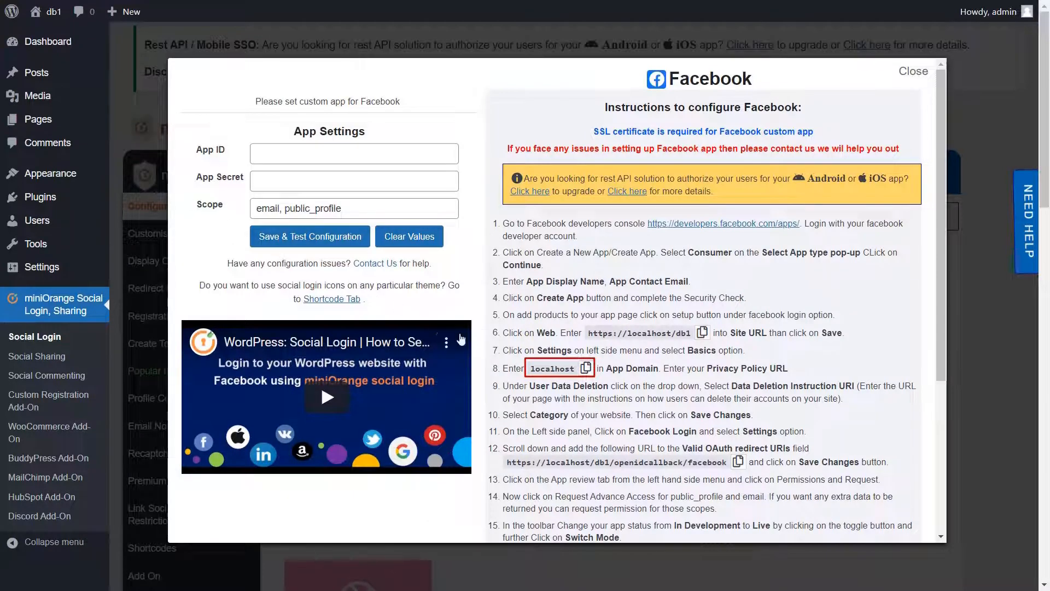
click(584, 367)
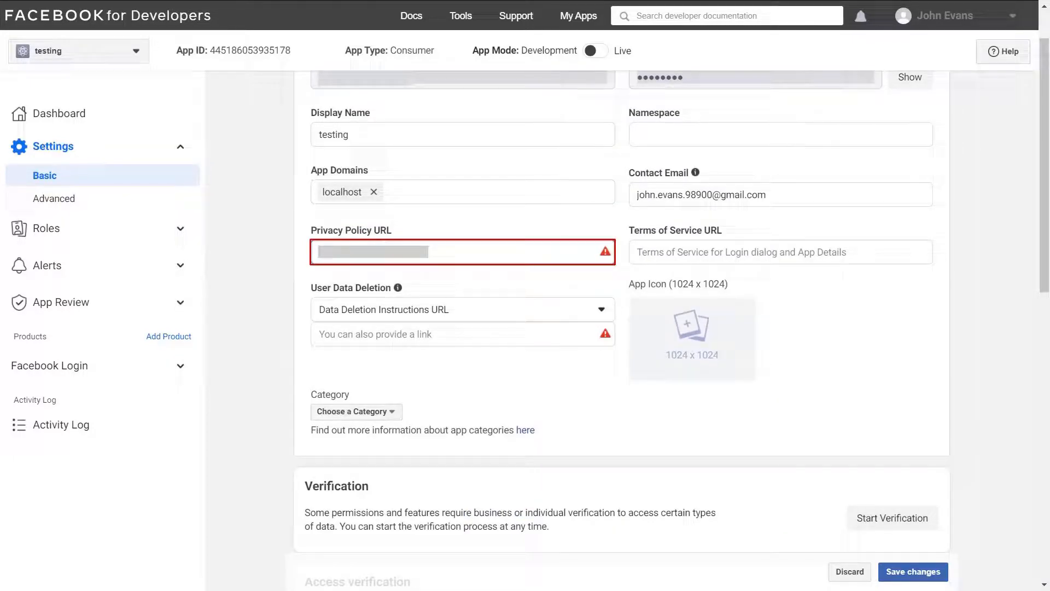
text(om)
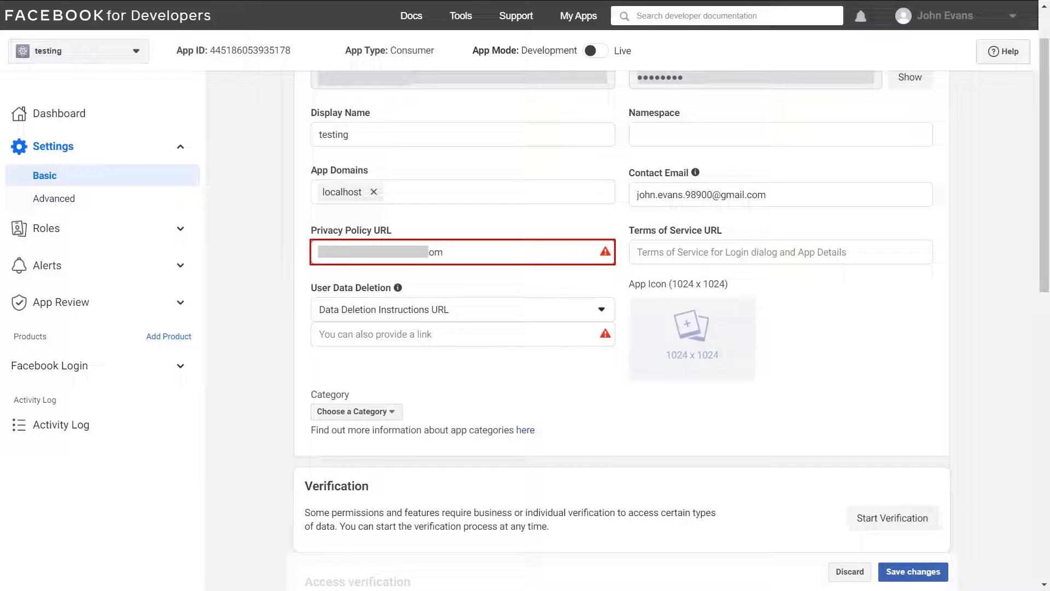
click(780, 252)
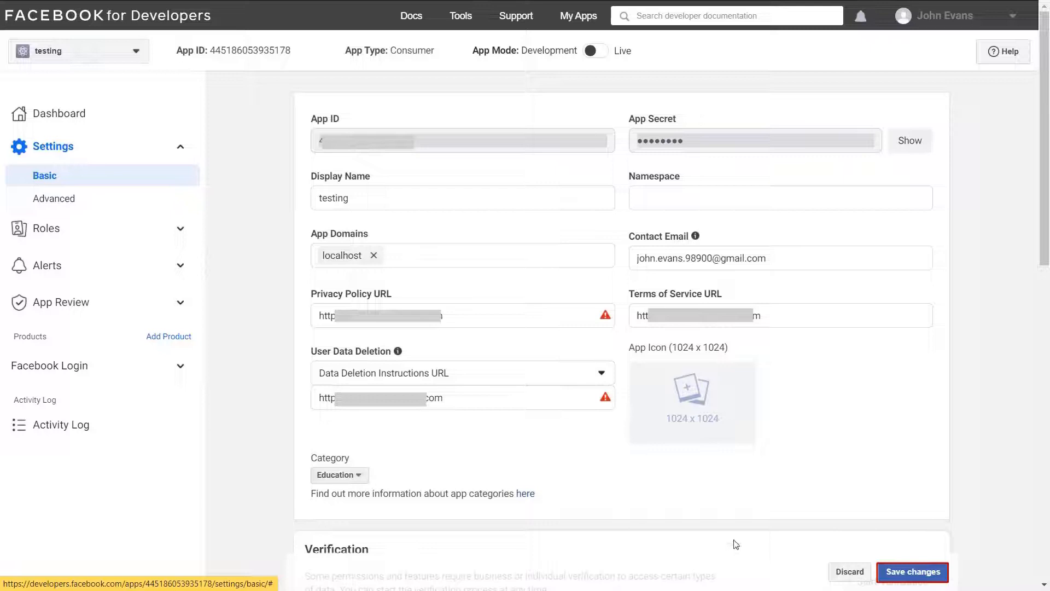
click(911, 571)
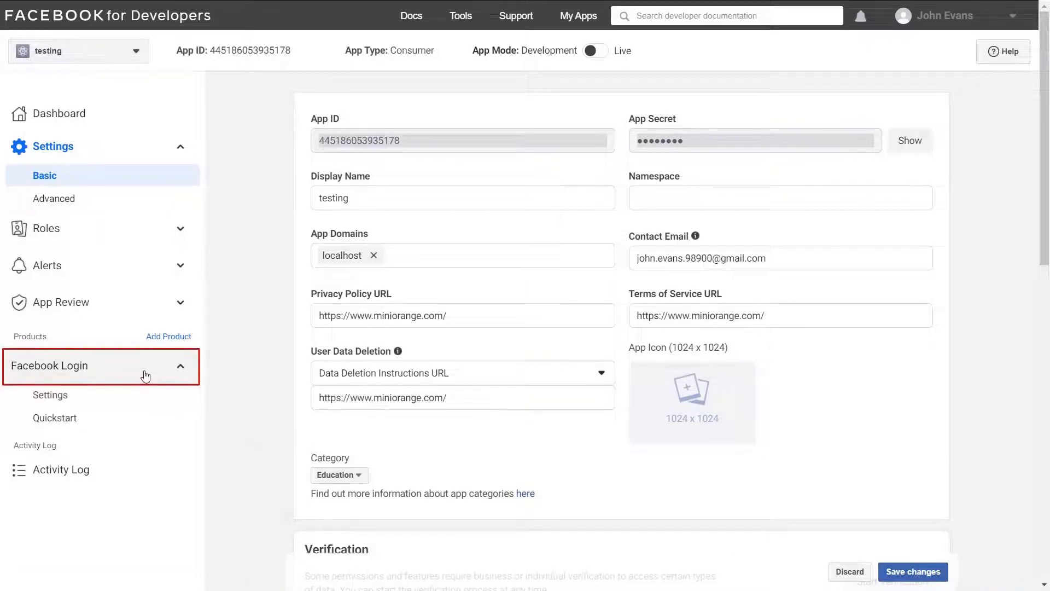
click(50, 349)
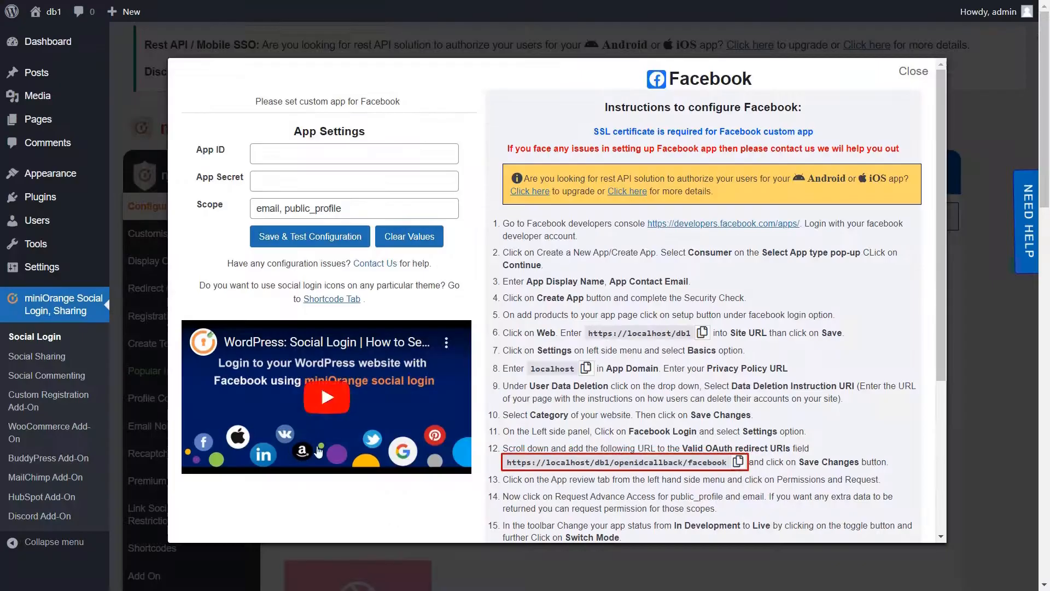
click(738, 461)
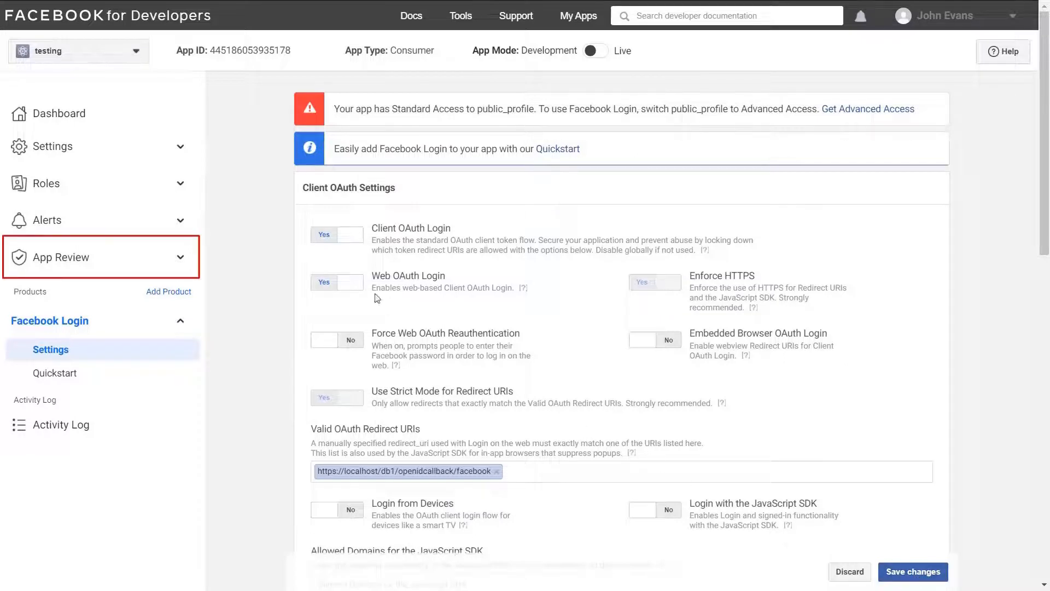
Grant public_profile Advanced Access from the App Review permissions list
click(101, 257)
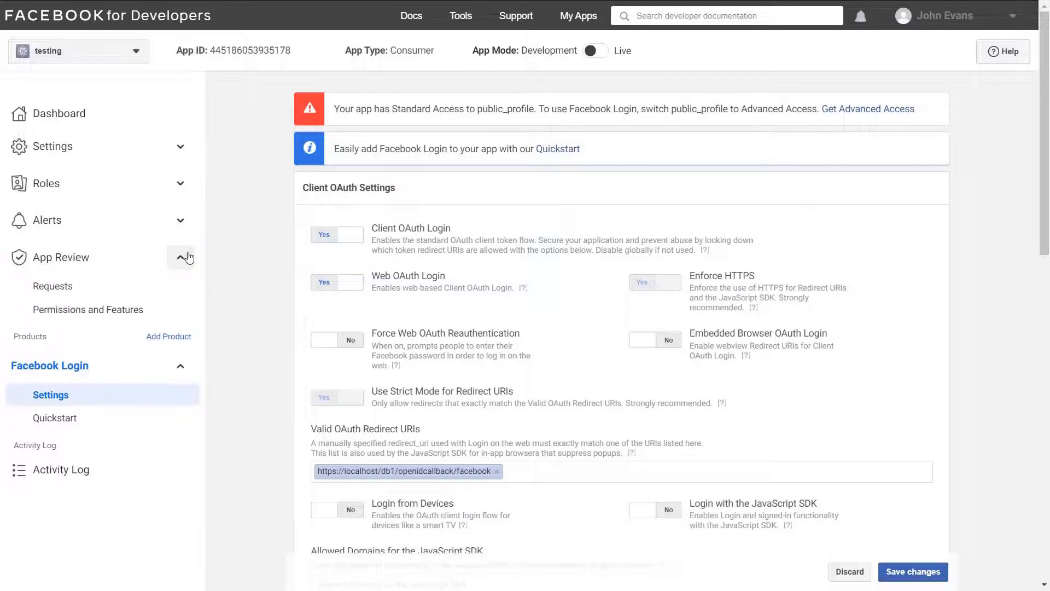
click(88, 309)
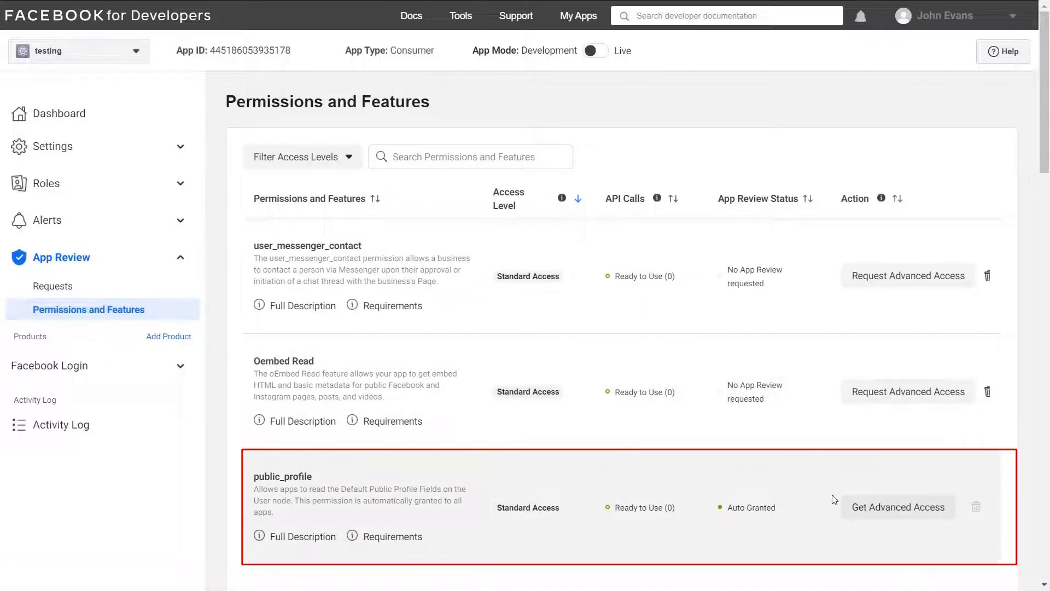
click(898, 506)
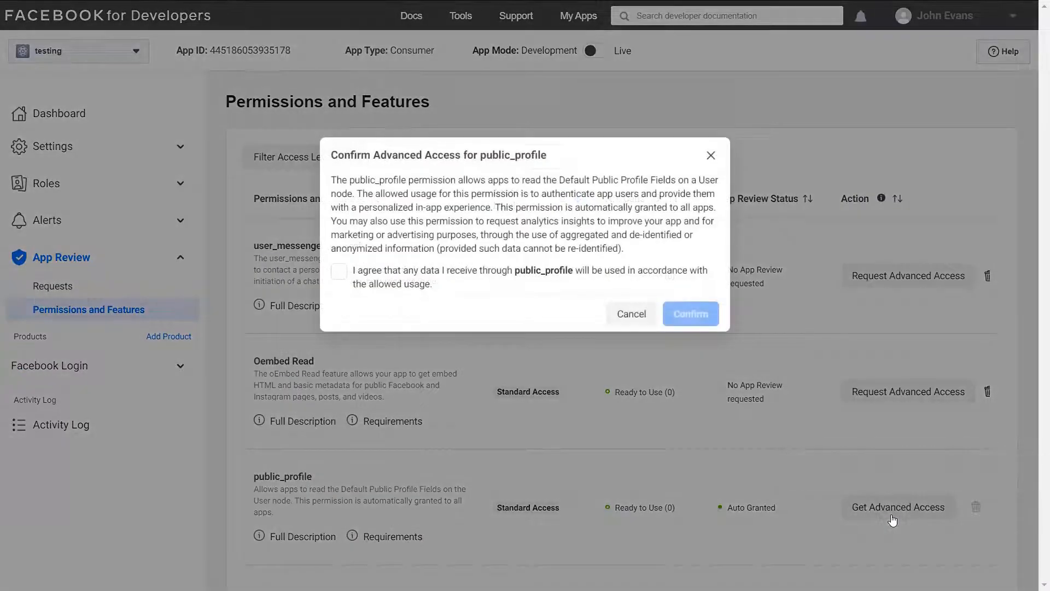
click(339, 275)
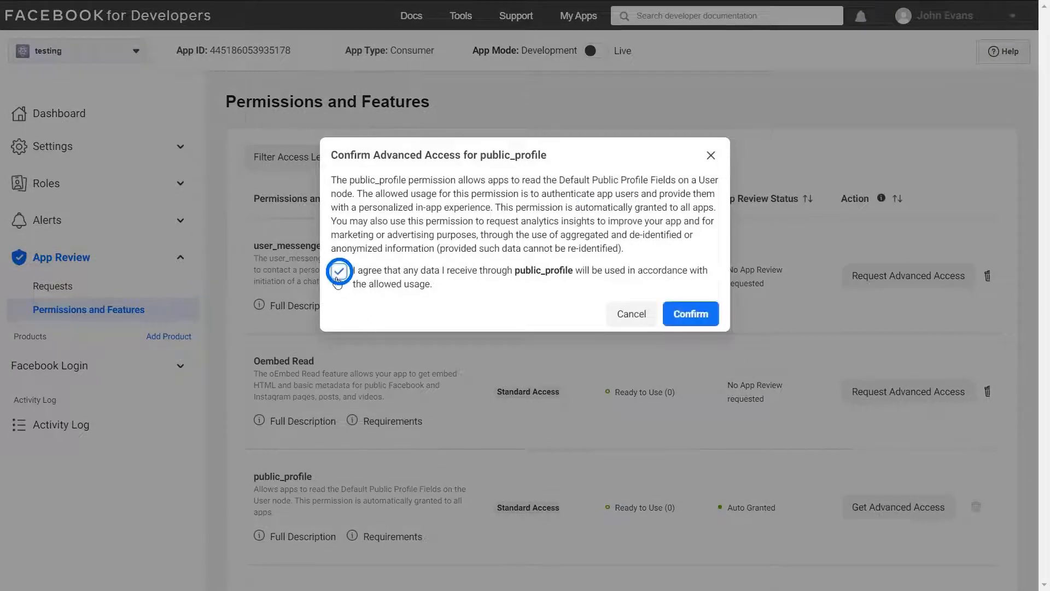
click(689, 314)
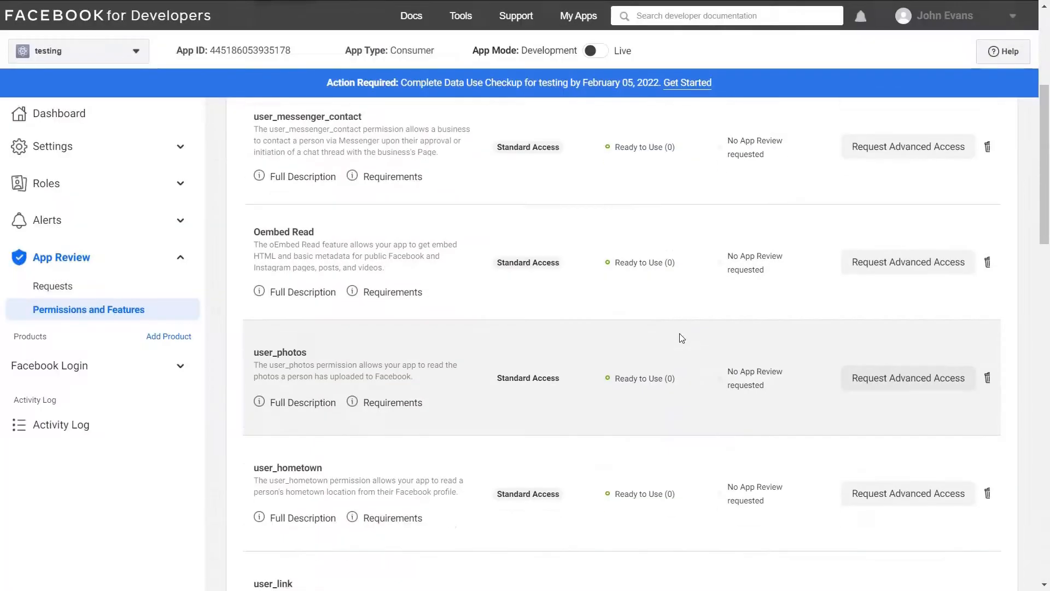
Grant the email permission Advanced Access, agreeing to its allowed usage
scroll(down, 3)
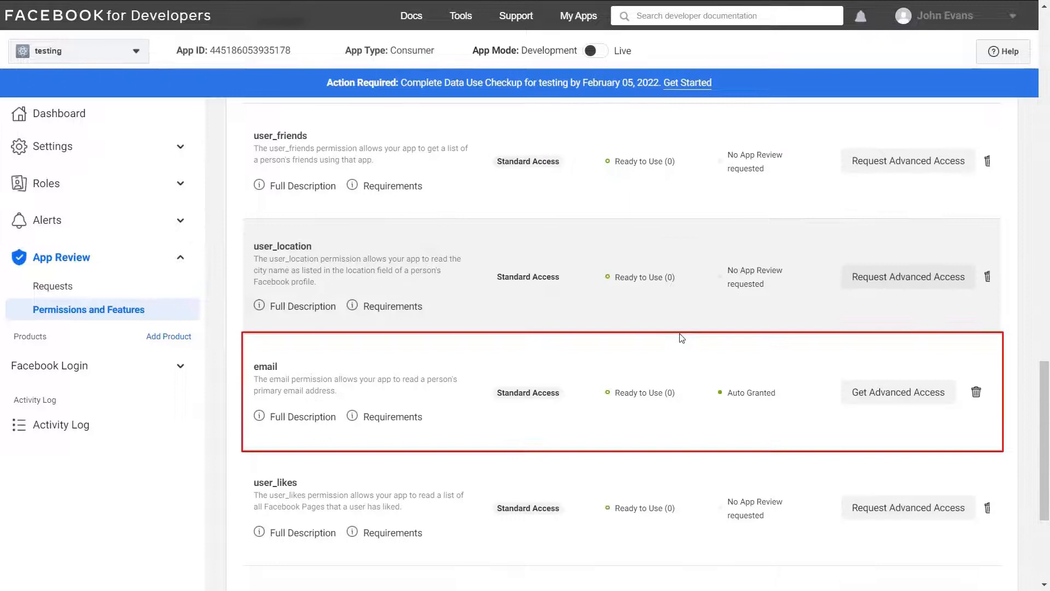
mouse_move(898, 392)
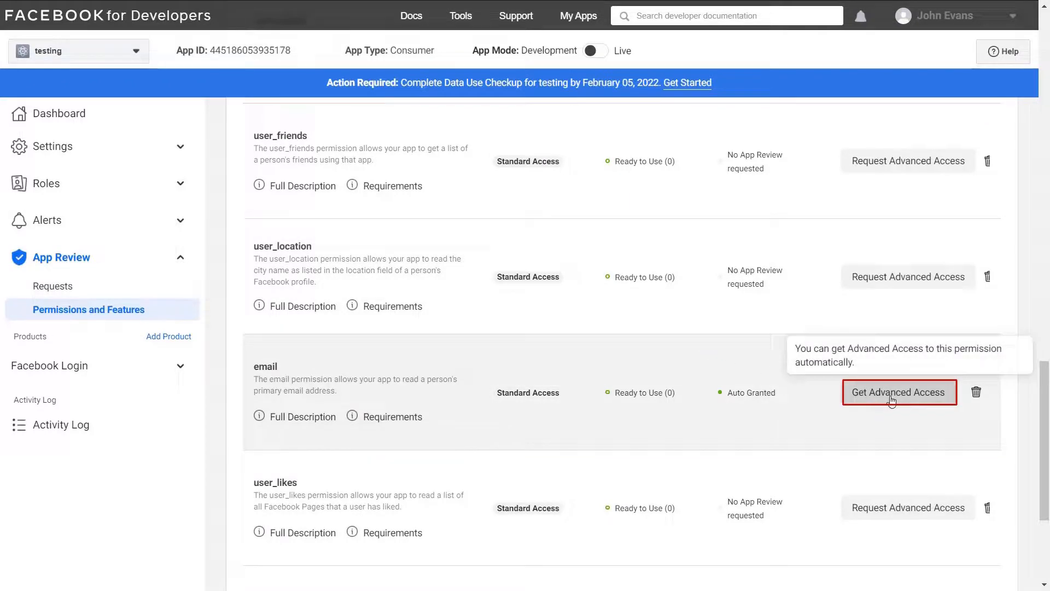
click(898, 391)
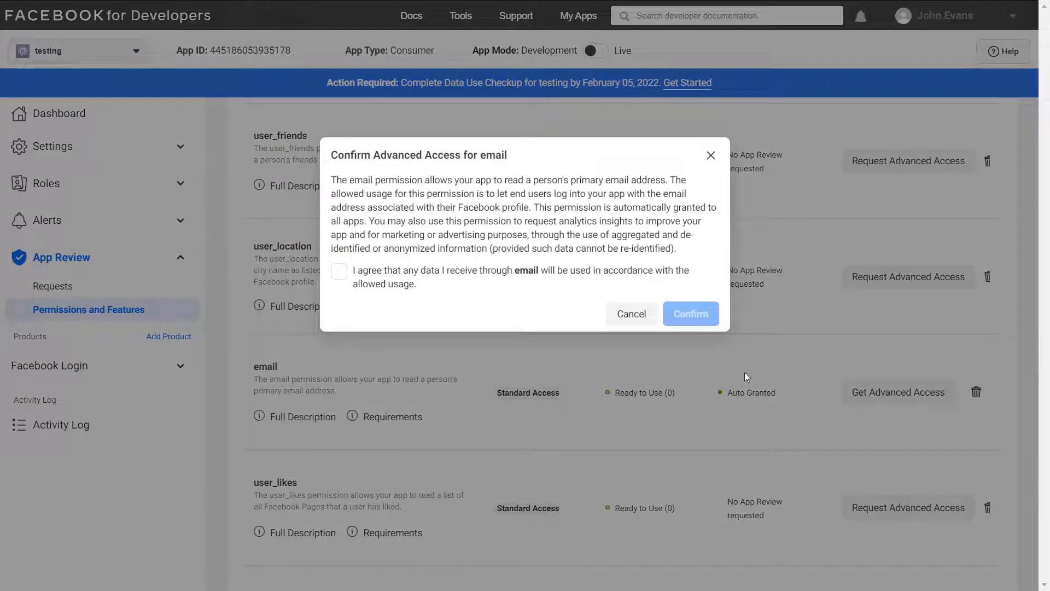
click(339, 270)
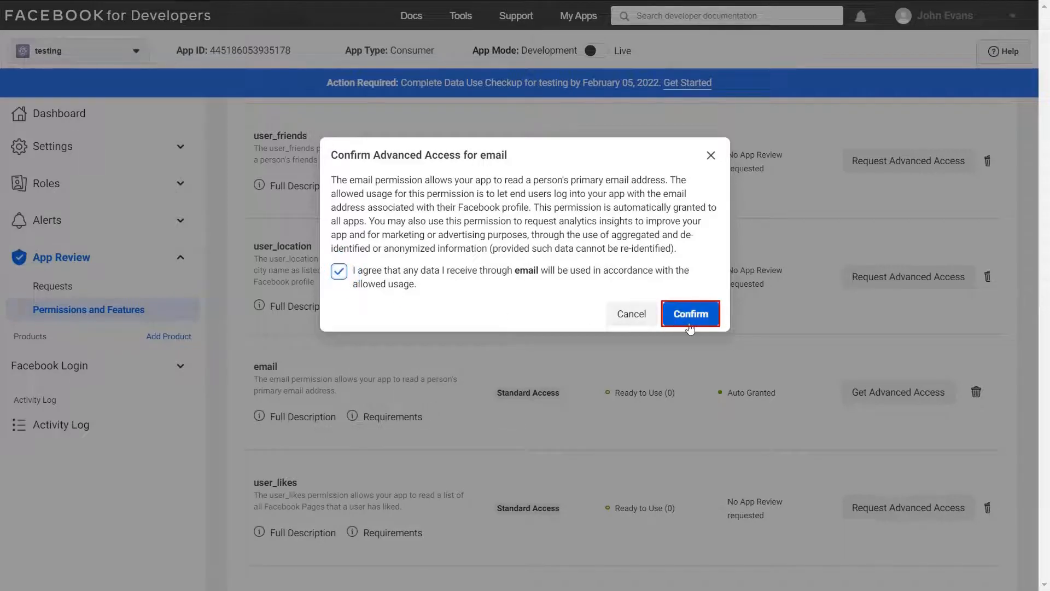
click(689, 313)
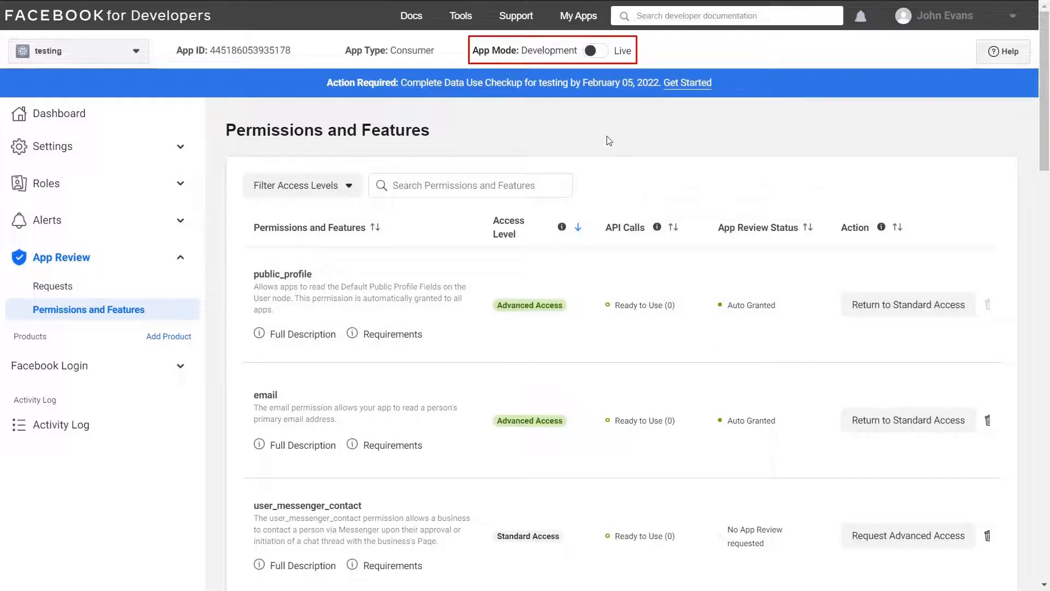
Complete and submit the Data Use Checkup certifying public_profile and email compliance
click(593, 50)
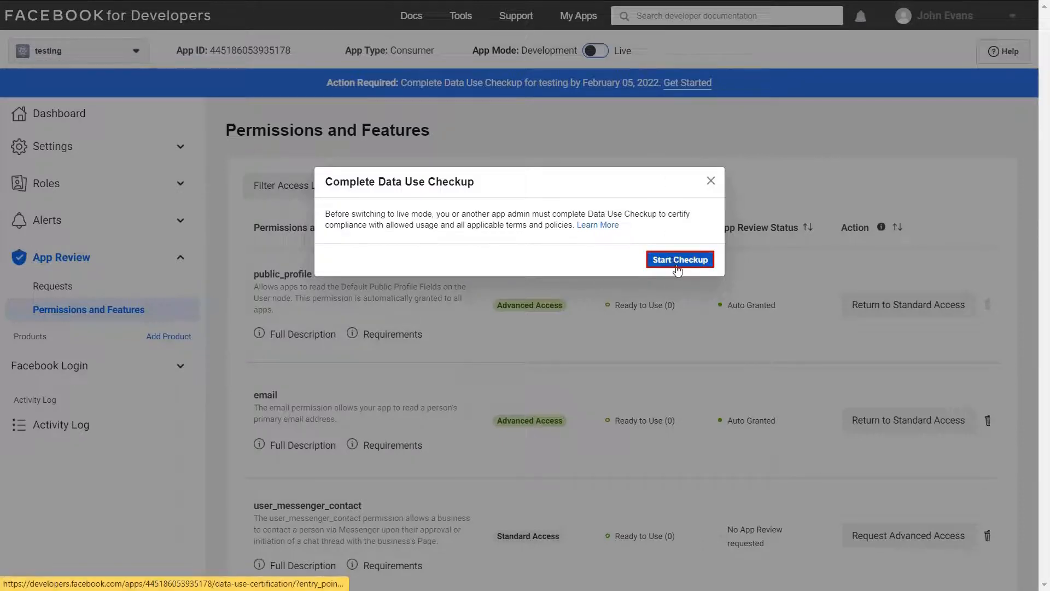
click(678, 259)
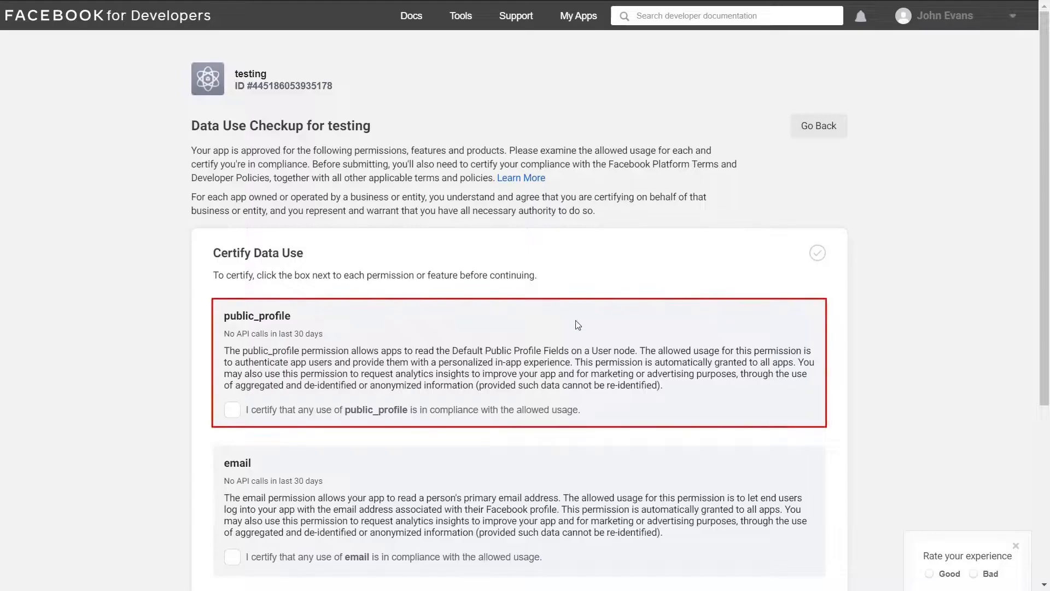
click(232, 410)
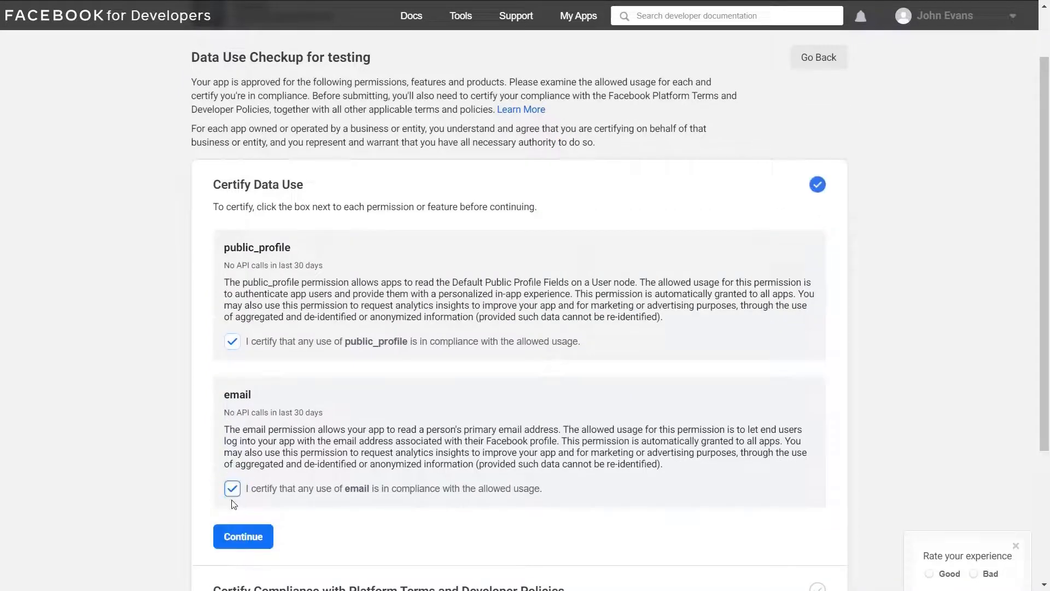
click(243, 536)
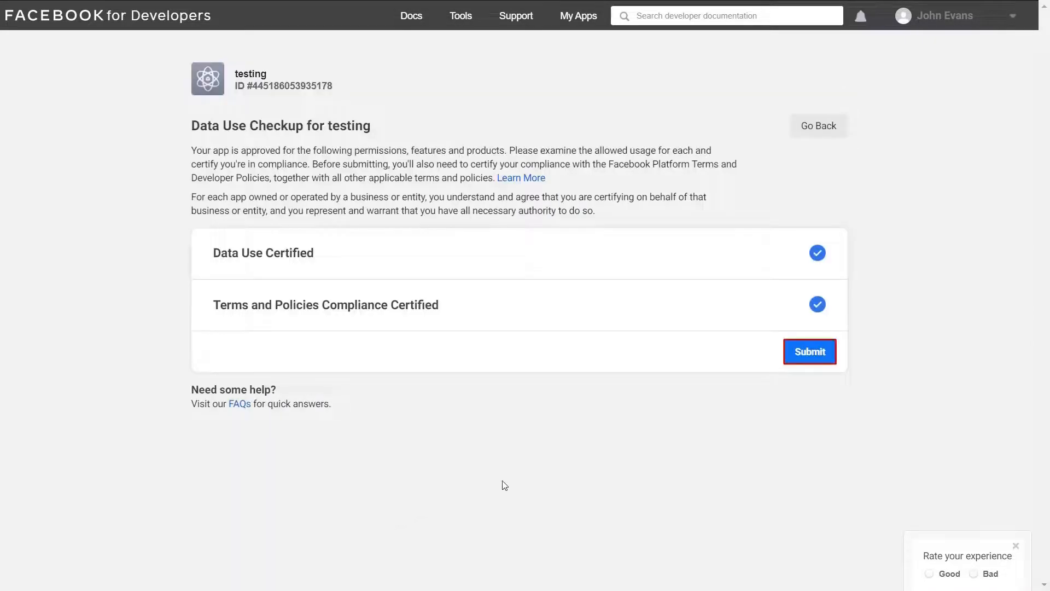
click(810, 351)
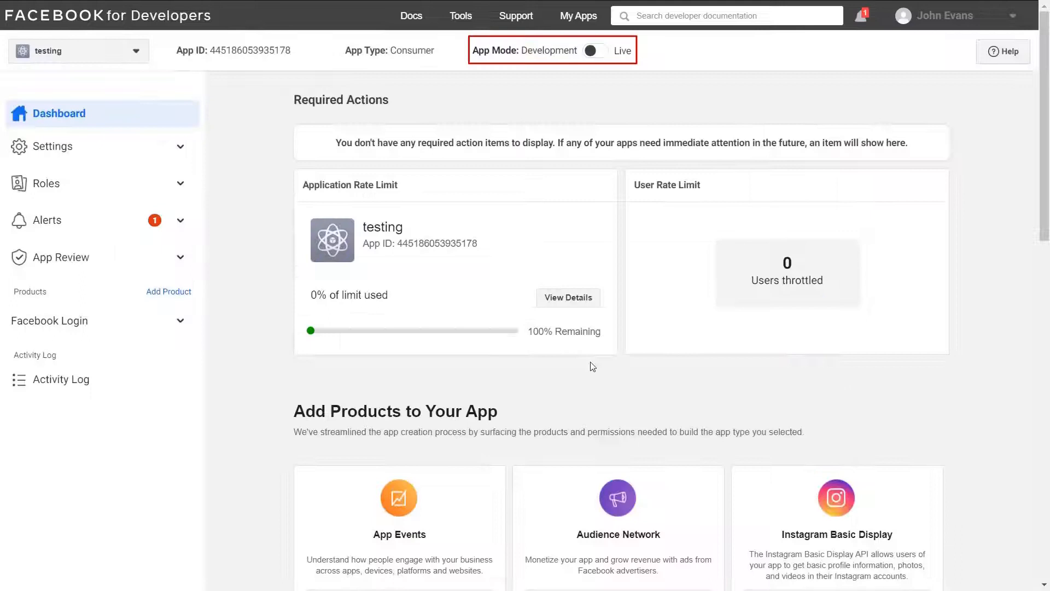
mouse_move(595, 51)
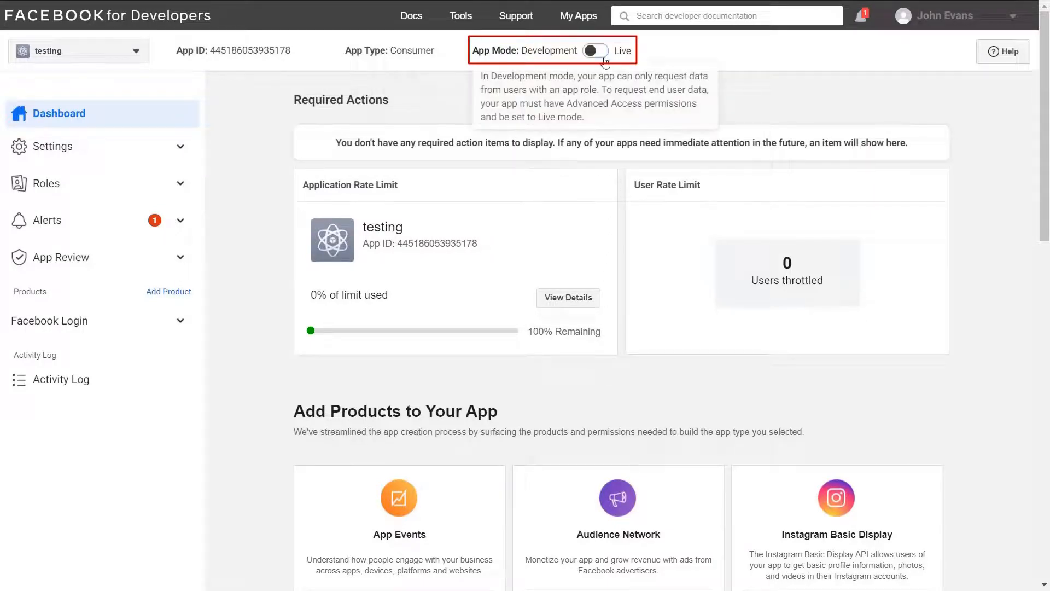
Switch the testing app to Live mode and show its Basic settings credentials
click(596, 50)
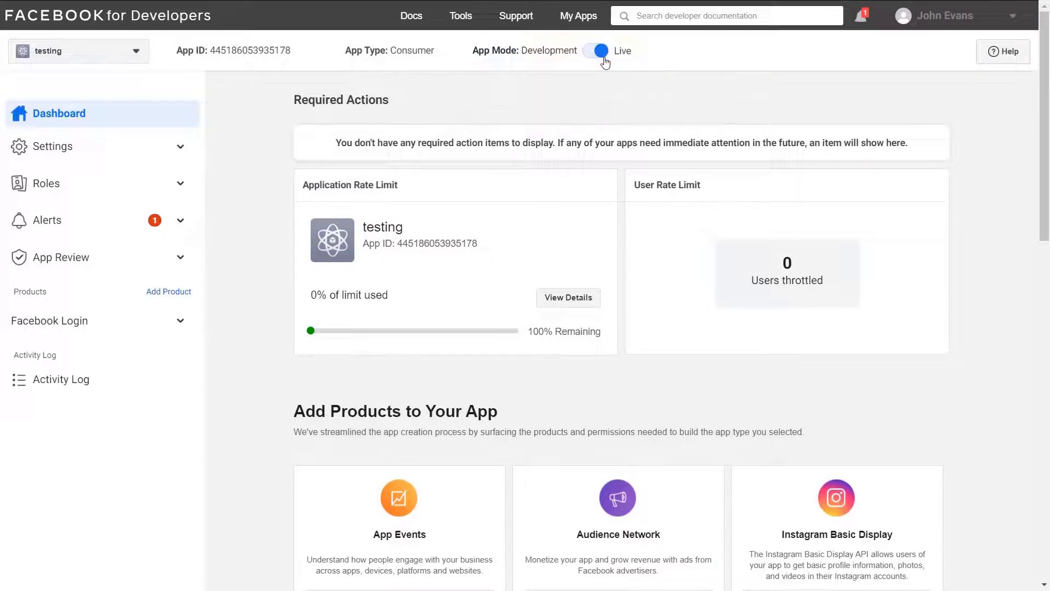
click(179, 145)
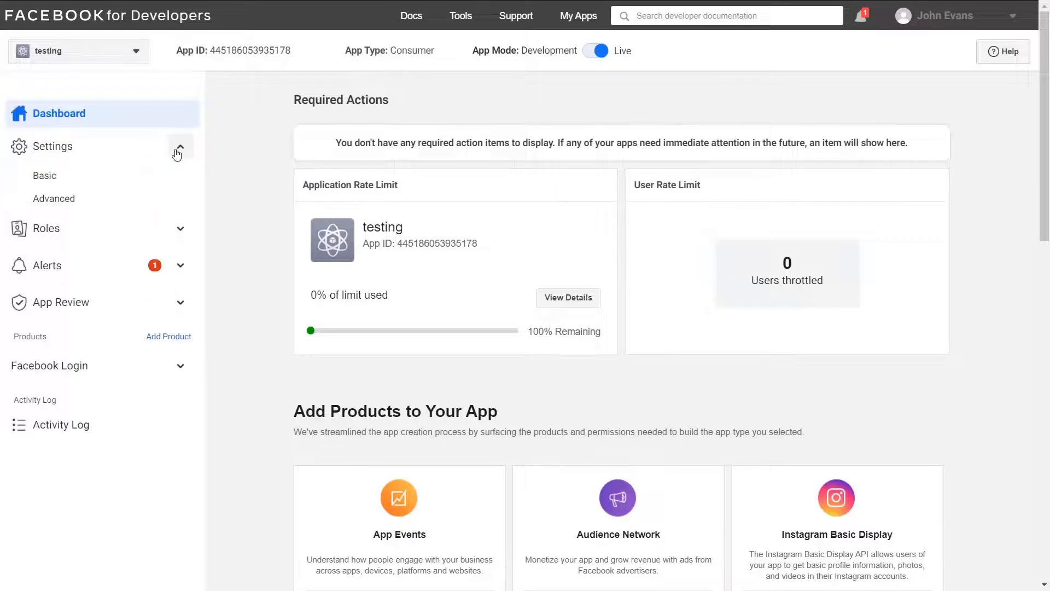
click(44, 175)
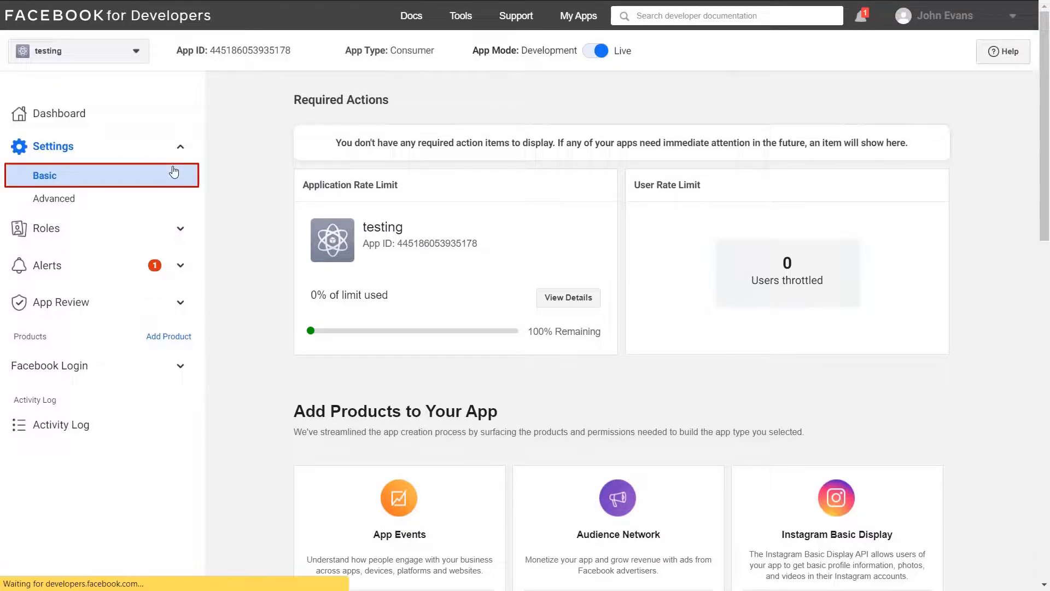
click(43, 175)
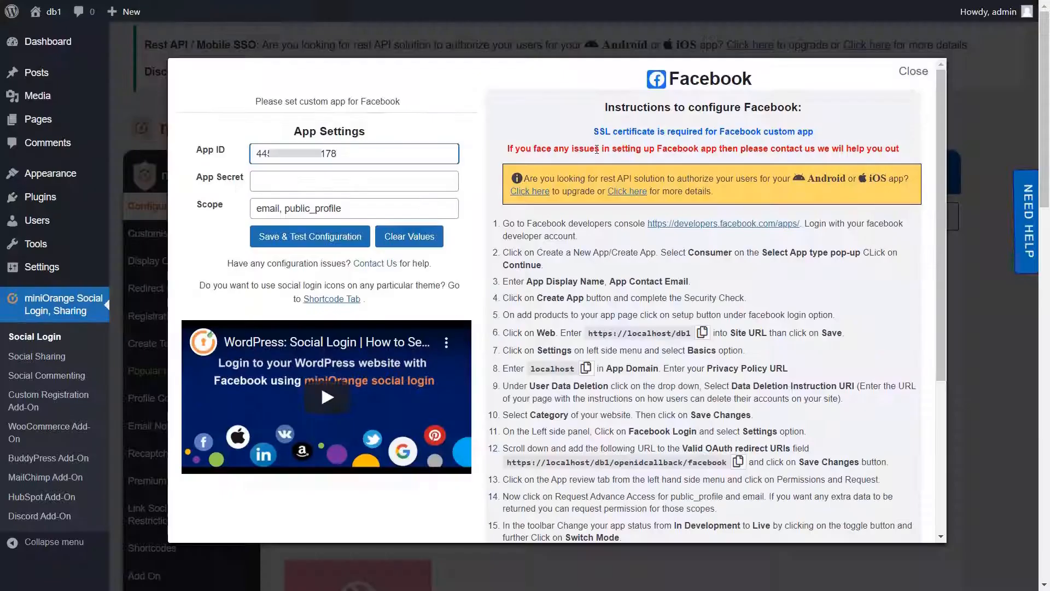
Enter the App Secret and scope 'email, public_profile', then run Save & Test Configuration
click(354, 180)
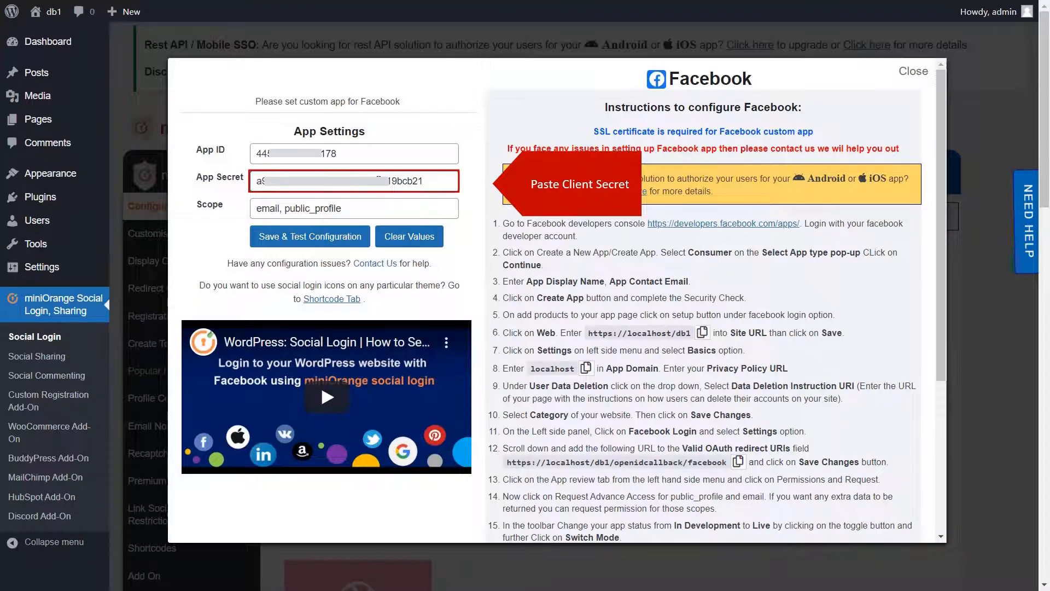
click(353, 208)
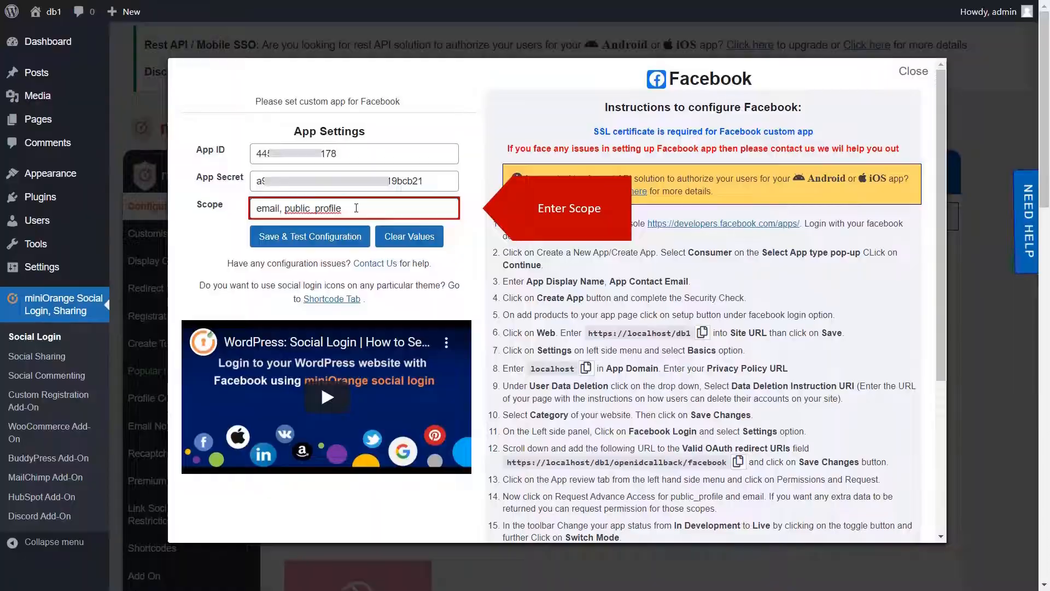
click(310, 236)
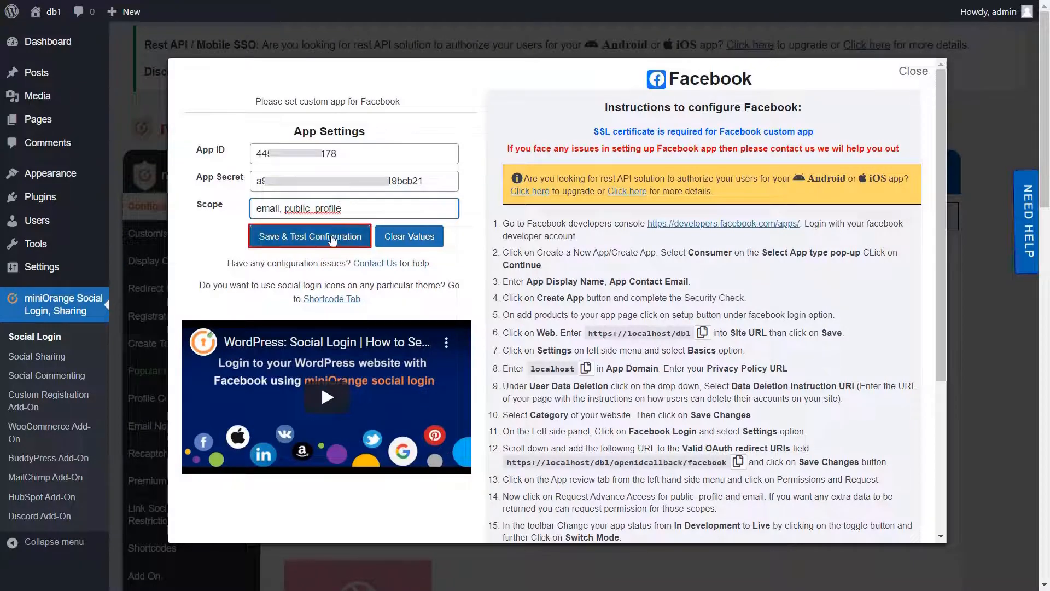
click(309, 236)
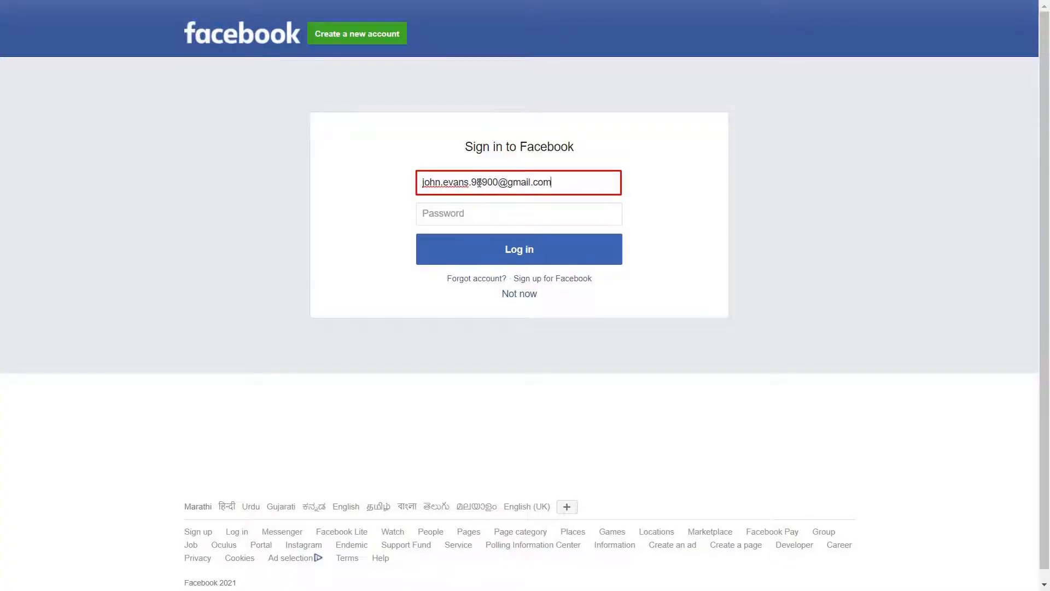
Sign in with the test Facebook account to complete the configuration test
click(518, 248)
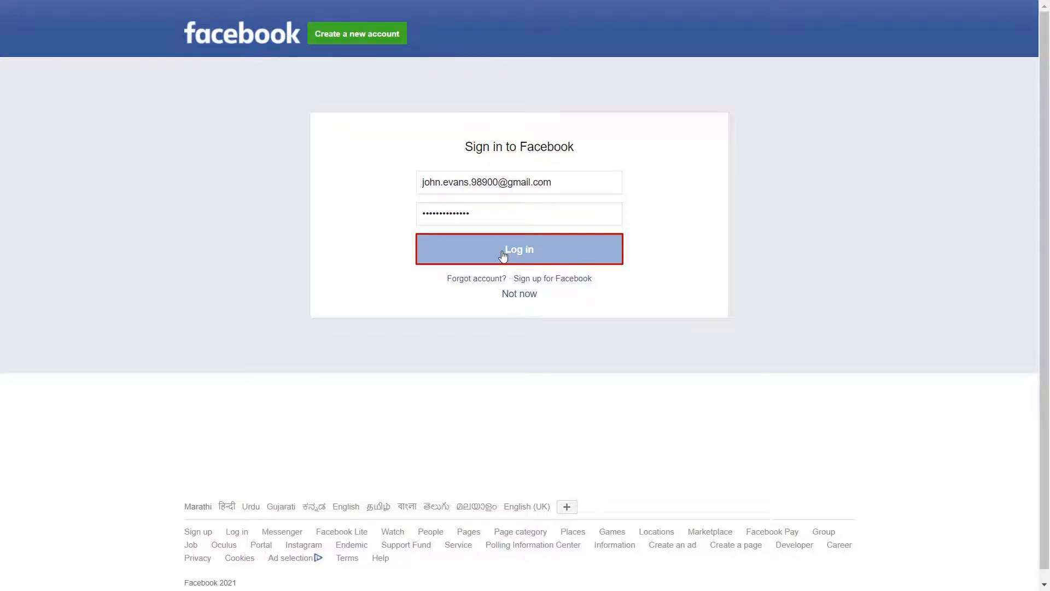
click(519, 248)
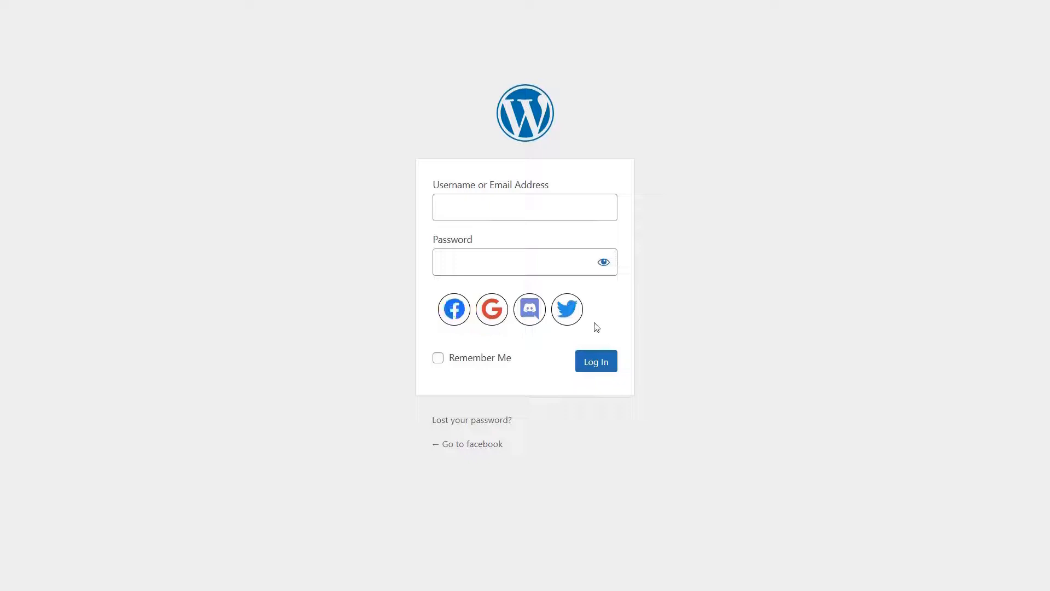
Select the long gradient 'Login with …' button theme for the social login form
click(524, 207)
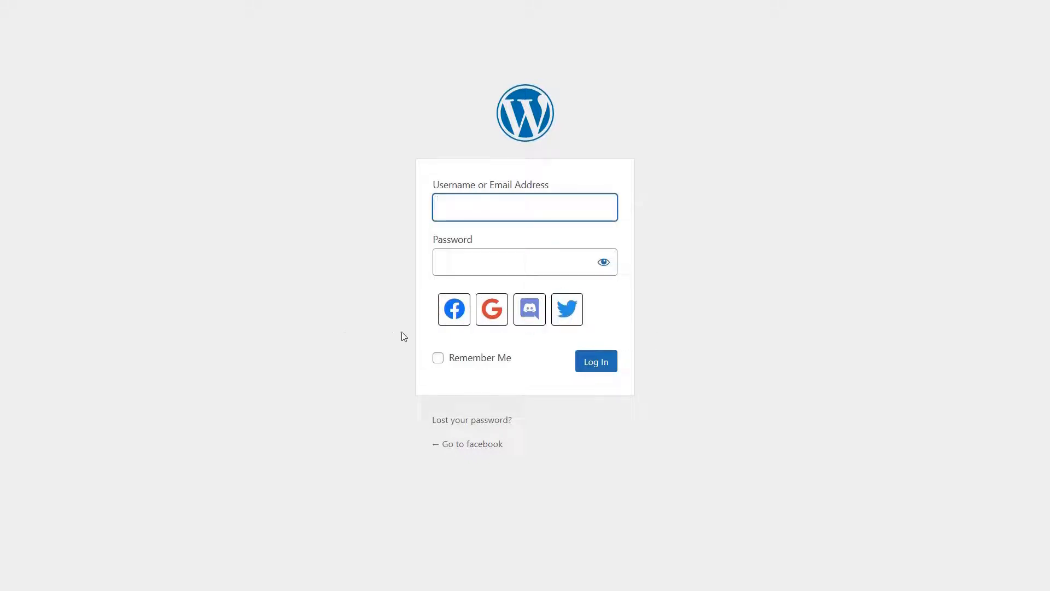
mouse_move(491, 308)
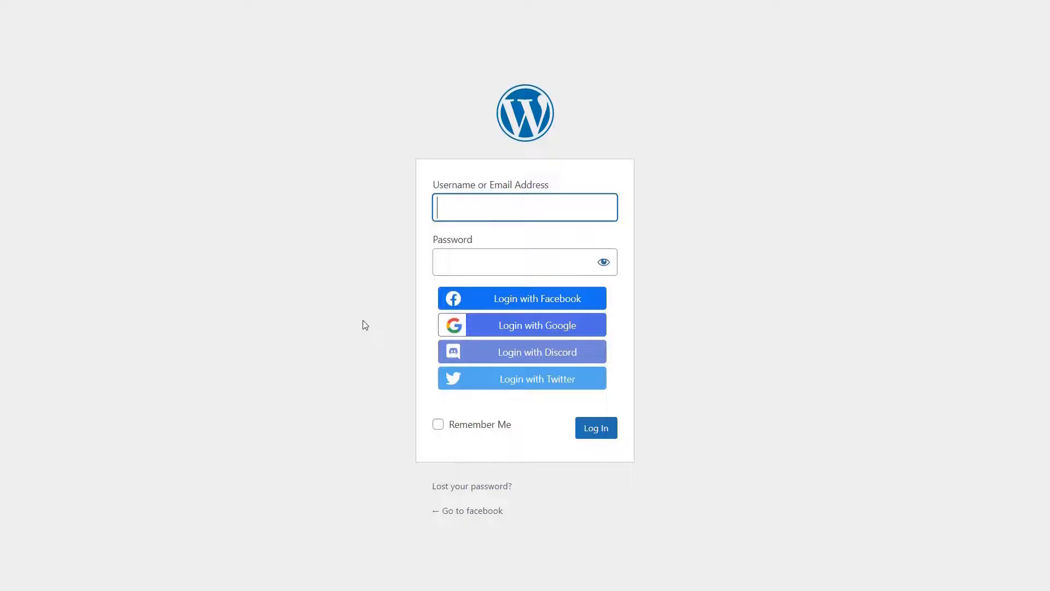
mouse_move(479, 338)
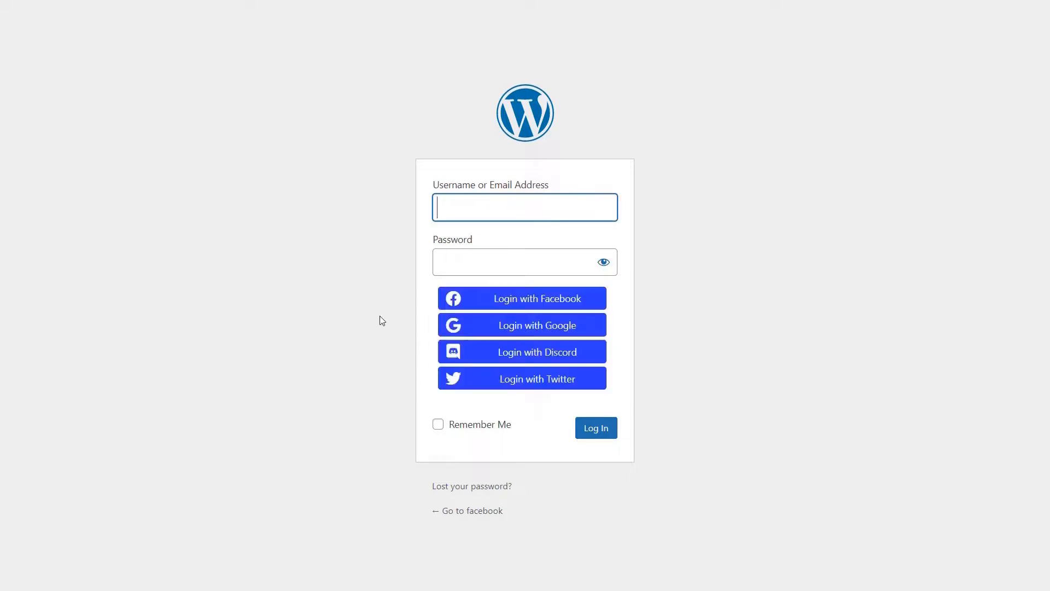
mouse_move(470, 357)
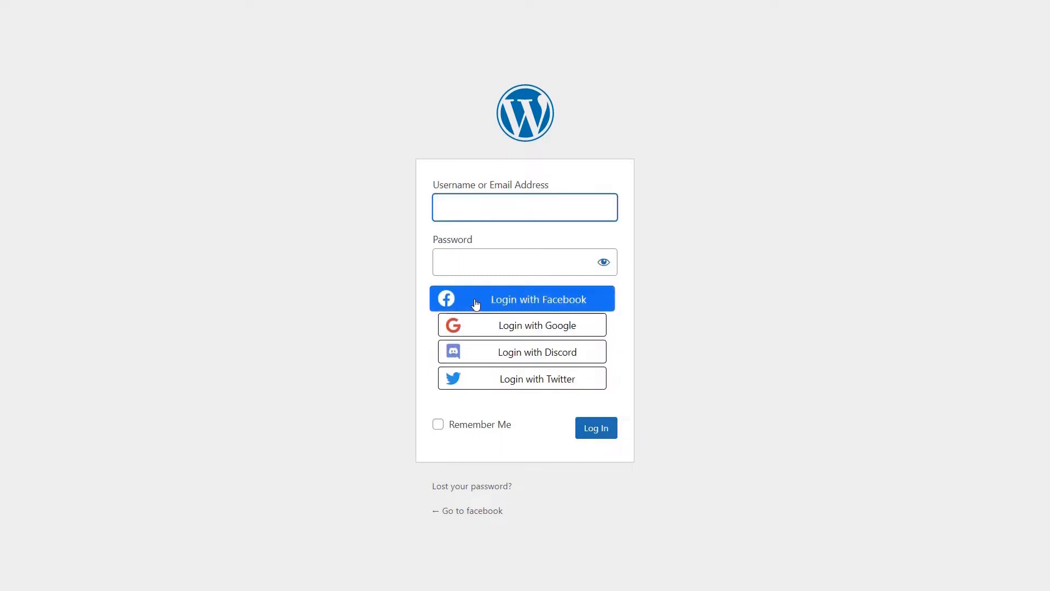
mouse_move(478, 386)
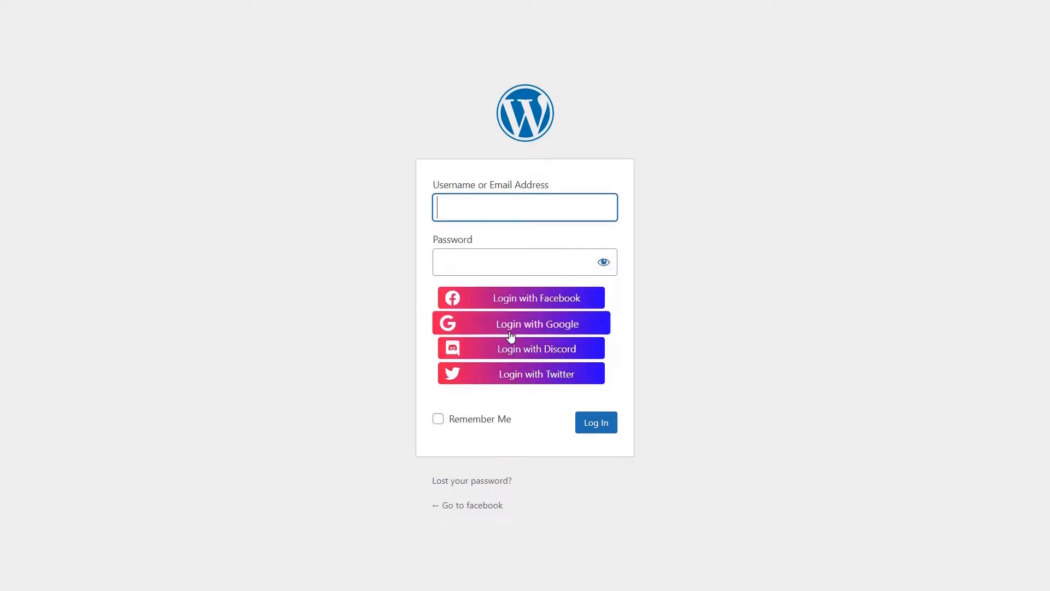
mouse_move(512, 402)
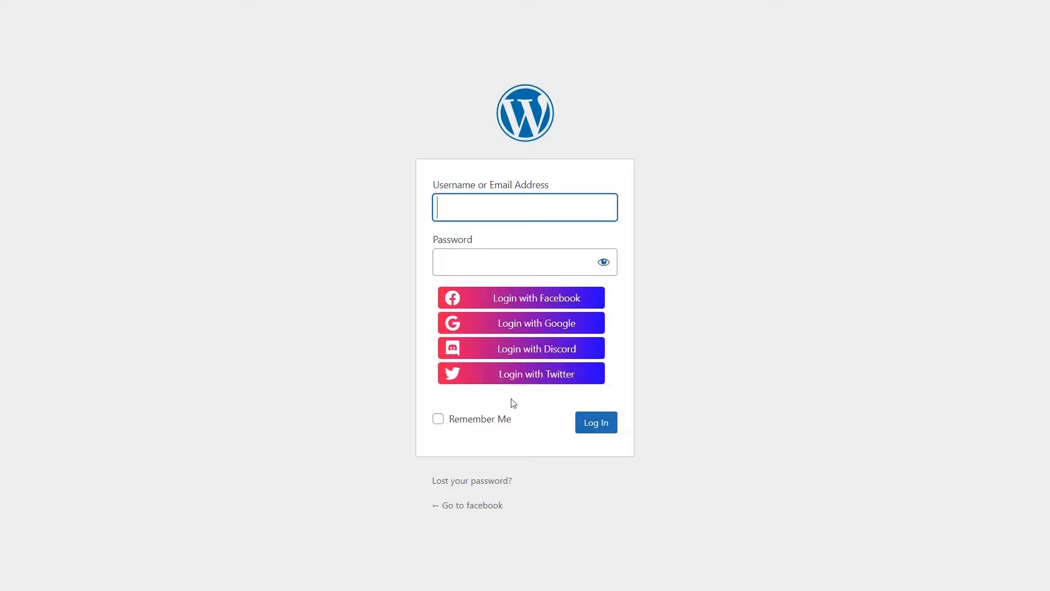